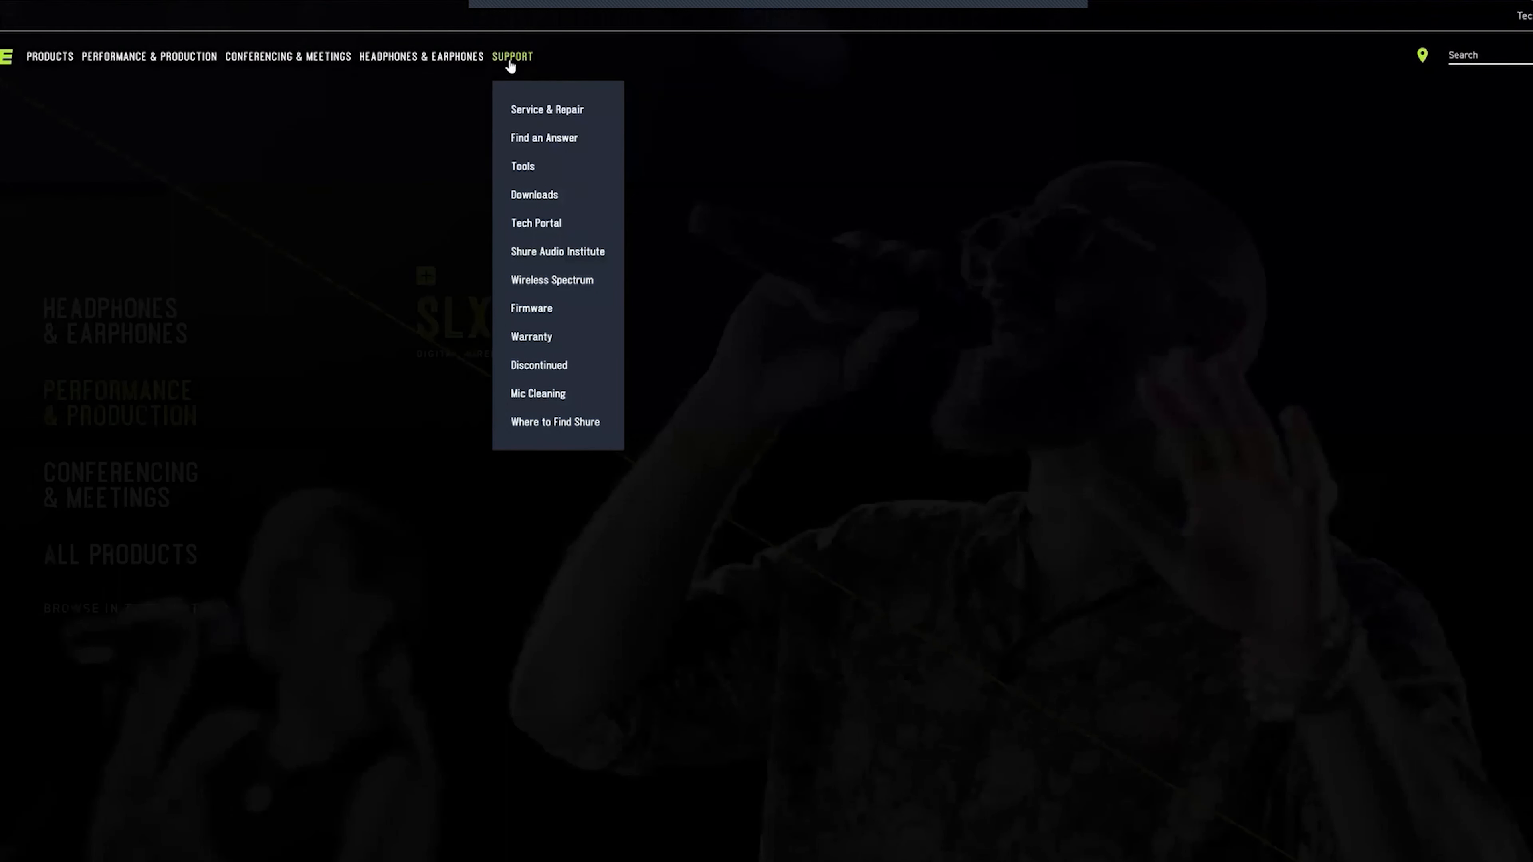
Reach the Downloads page from the SUPPORT menu.
{"action": "left_click", "coordinate": [534, 195]}
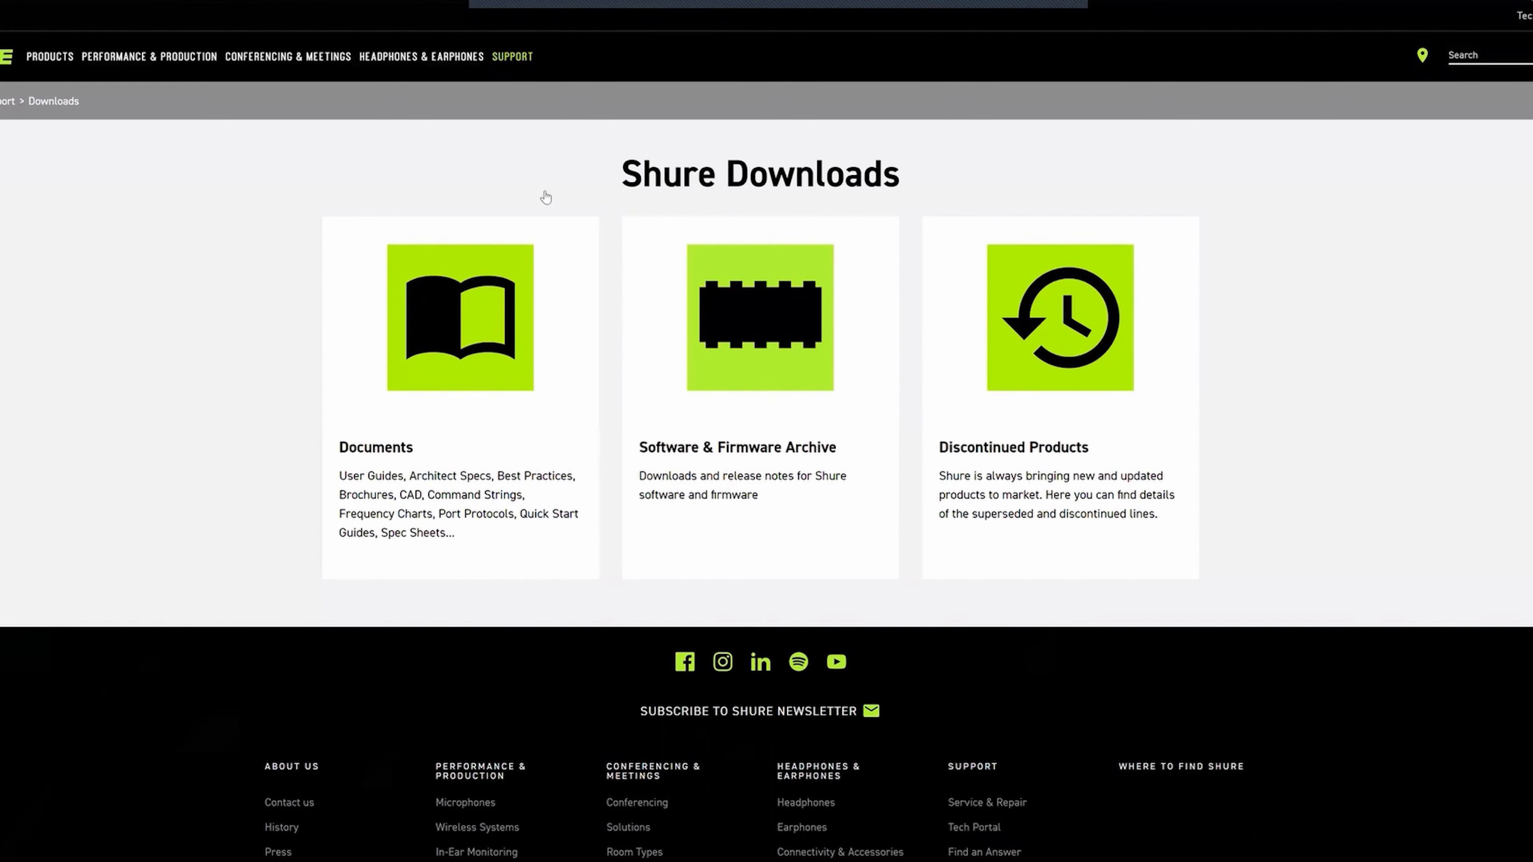
{"action": "mouse_move", "coordinate": [771, 400]}
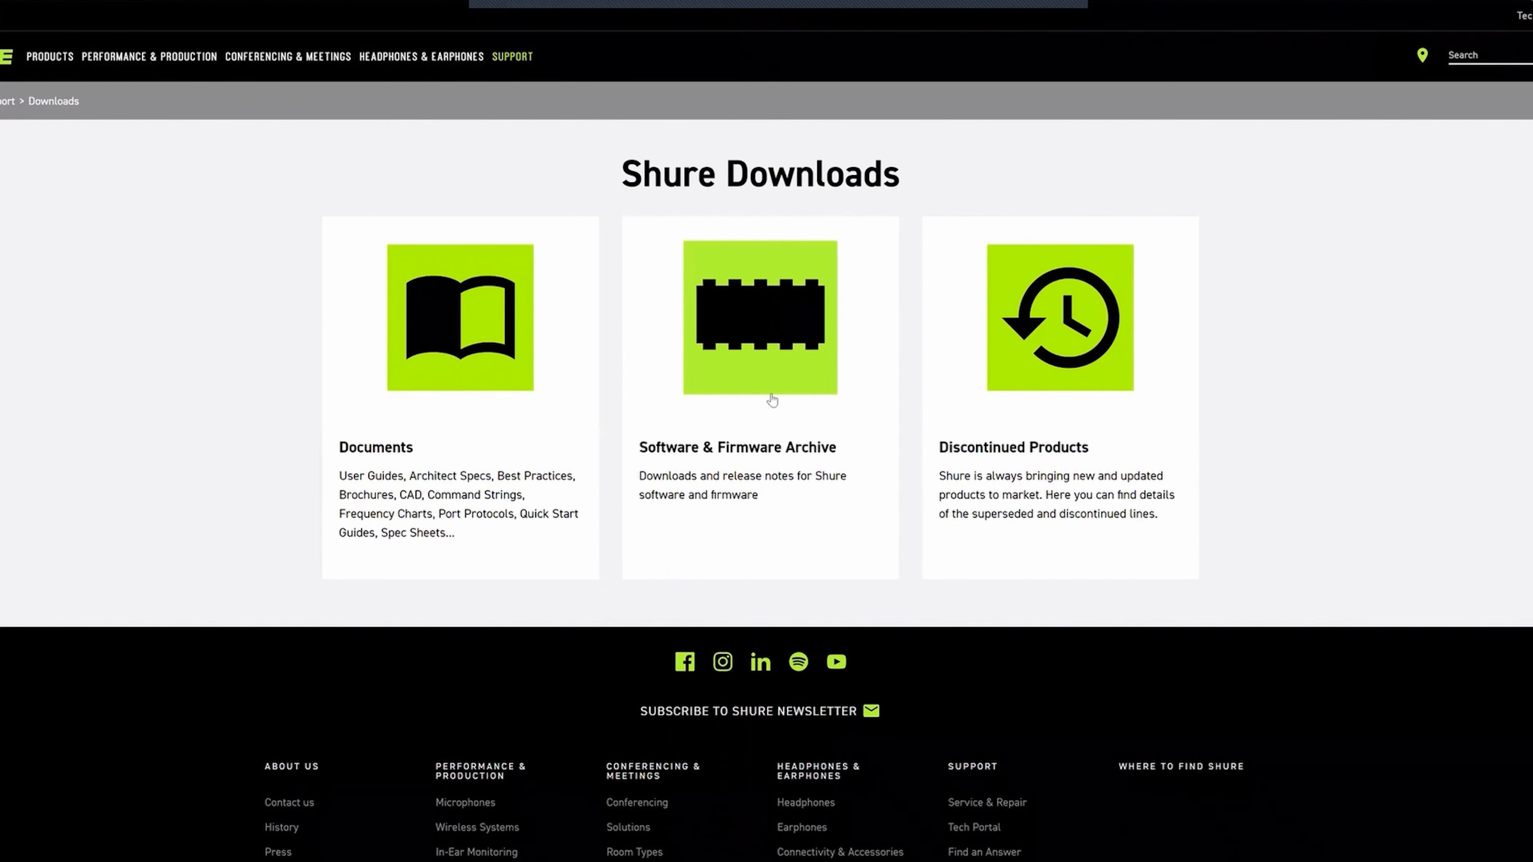
{"action": "mouse_move", "coordinate": [793, 335]}
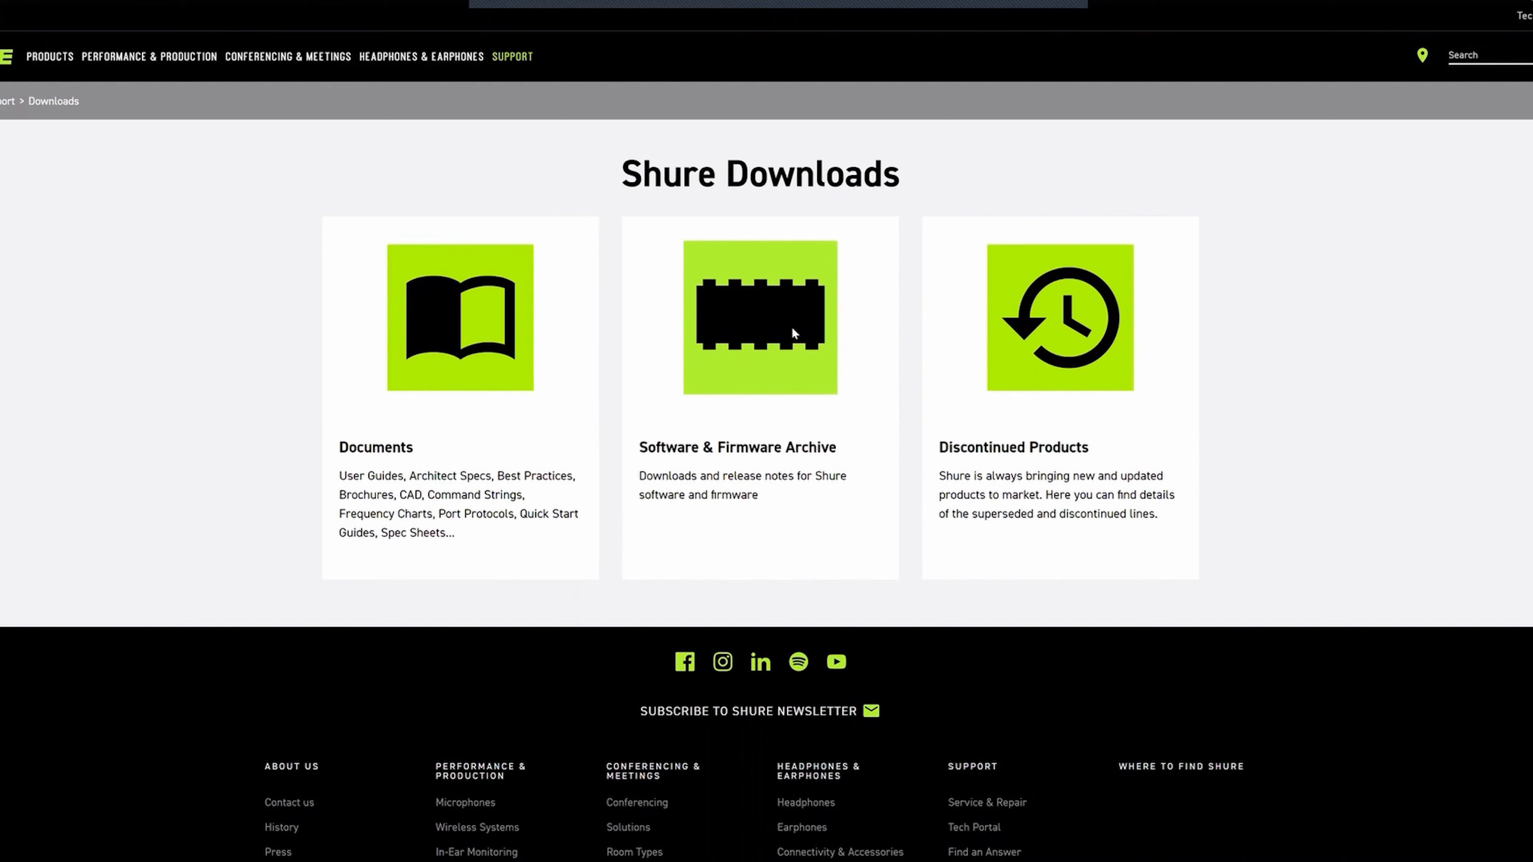
Filter the Software & Firmware Archive to show Software releases only.
{"action": "left_click", "coordinate": [759, 317]}
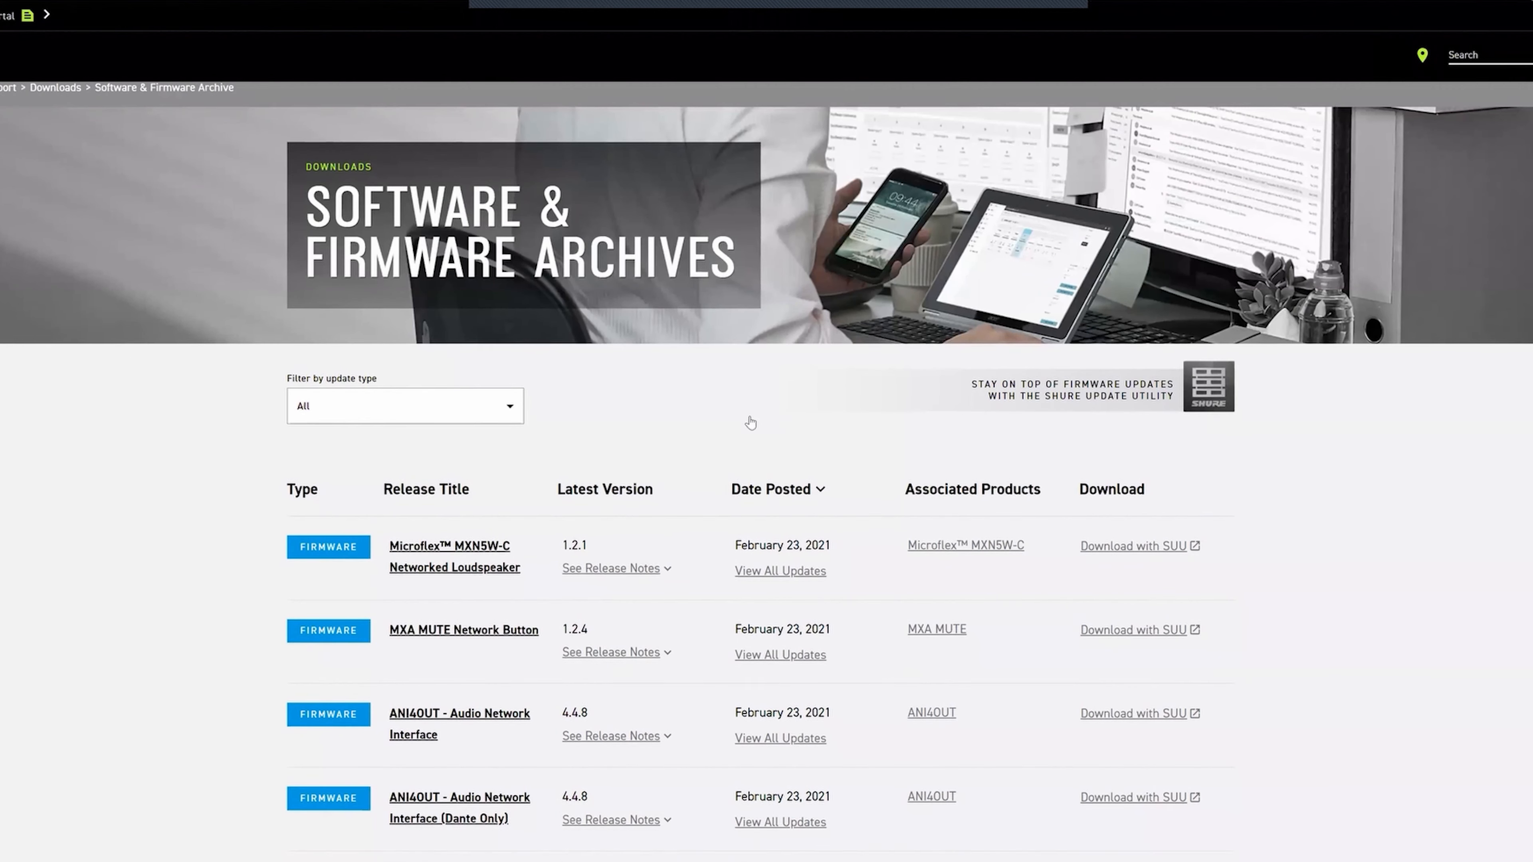
{"action": "left_click", "coordinate": [404, 405]}
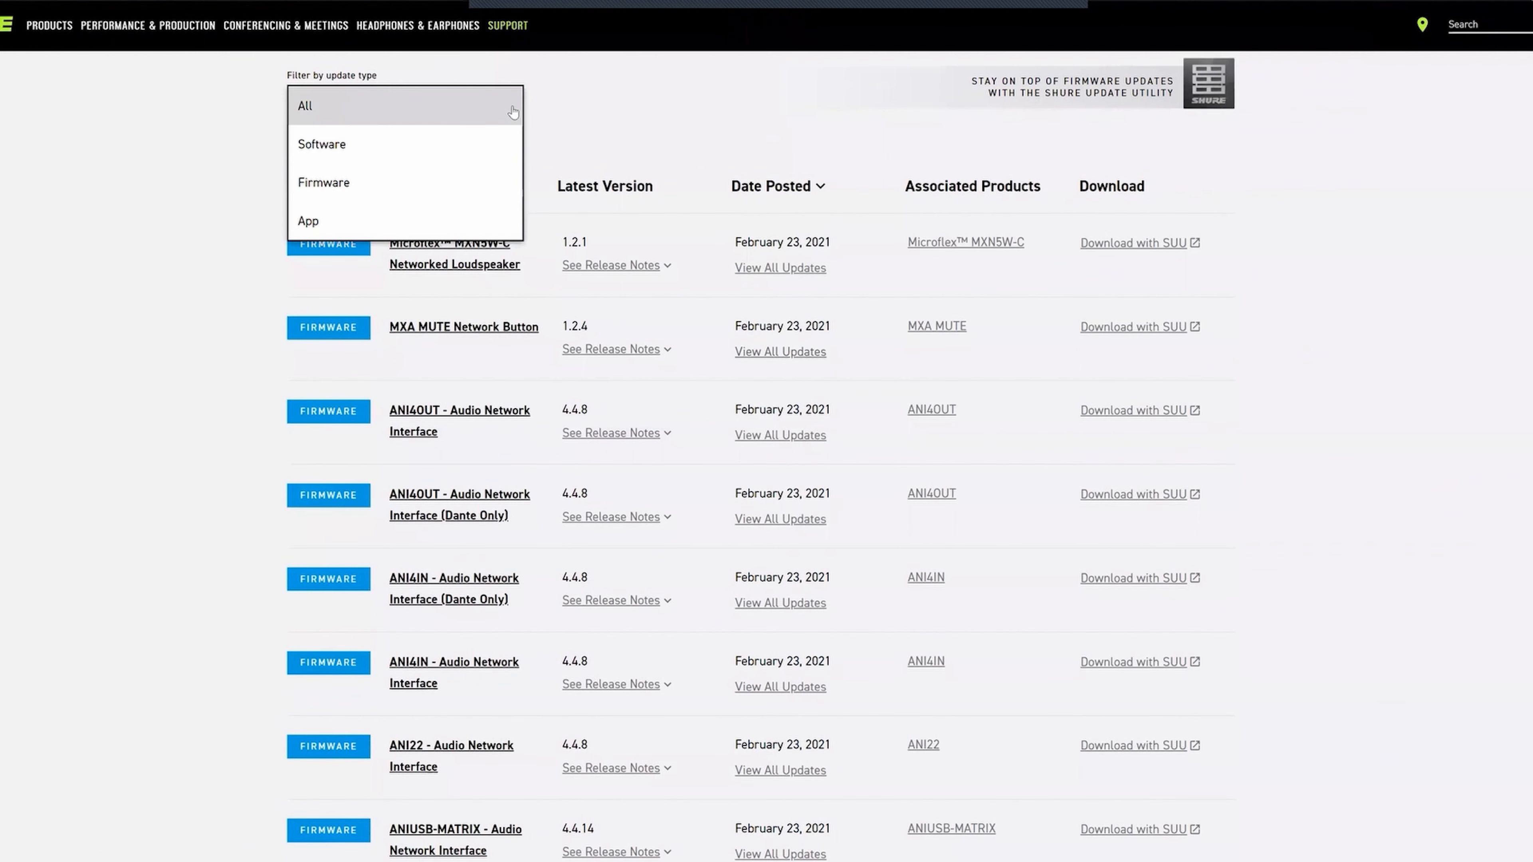
{"action": "left_click", "coordinate": [322, 144]}
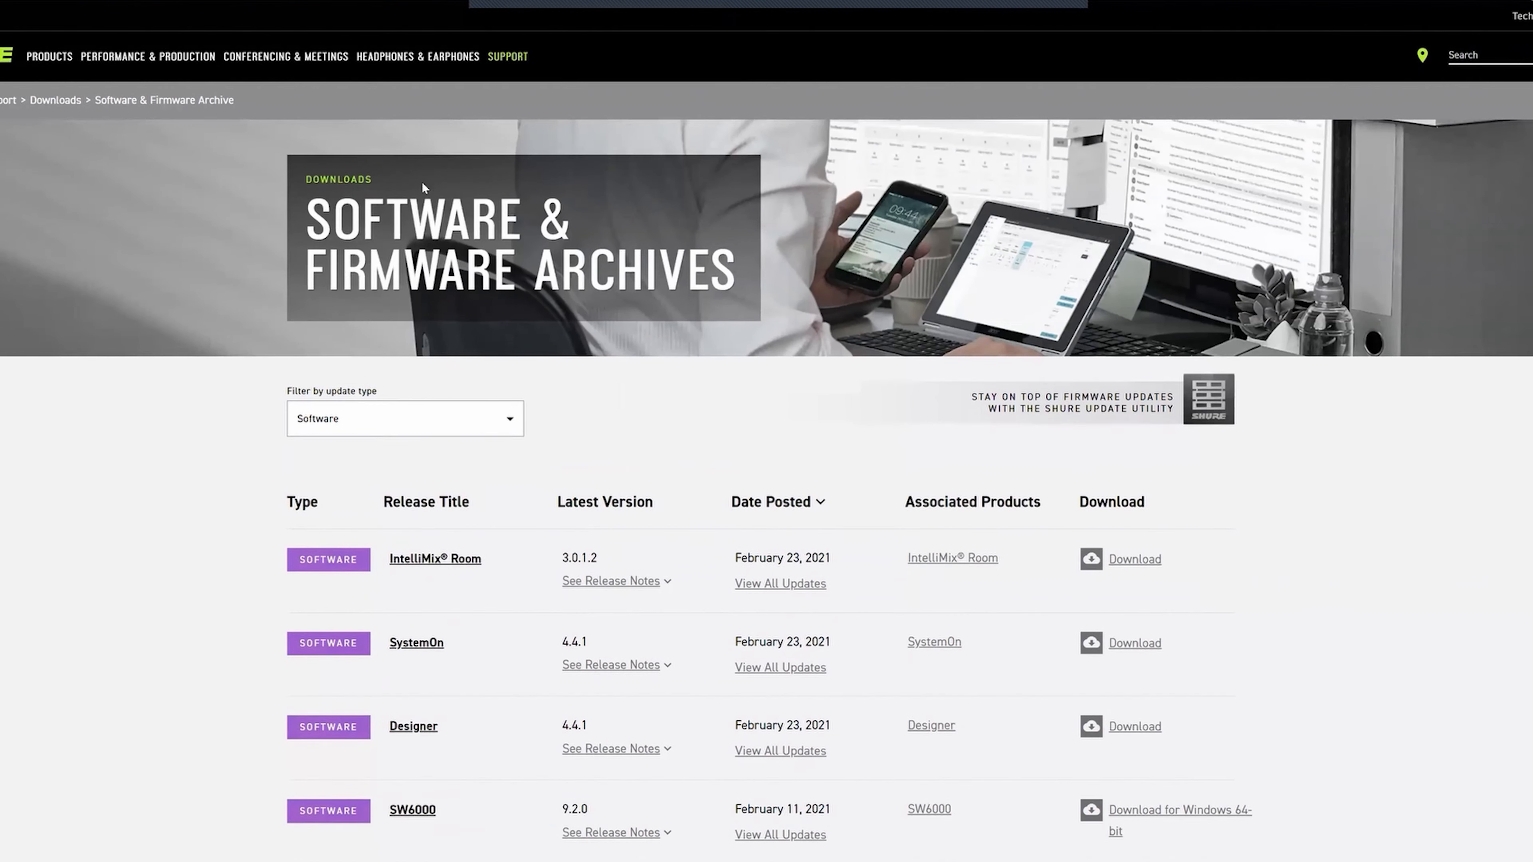
Locate Shure Update Utility in the archive list and start its download.
{"action": "scroll", "scroll_direction": "down", "scroll_amount": 3}
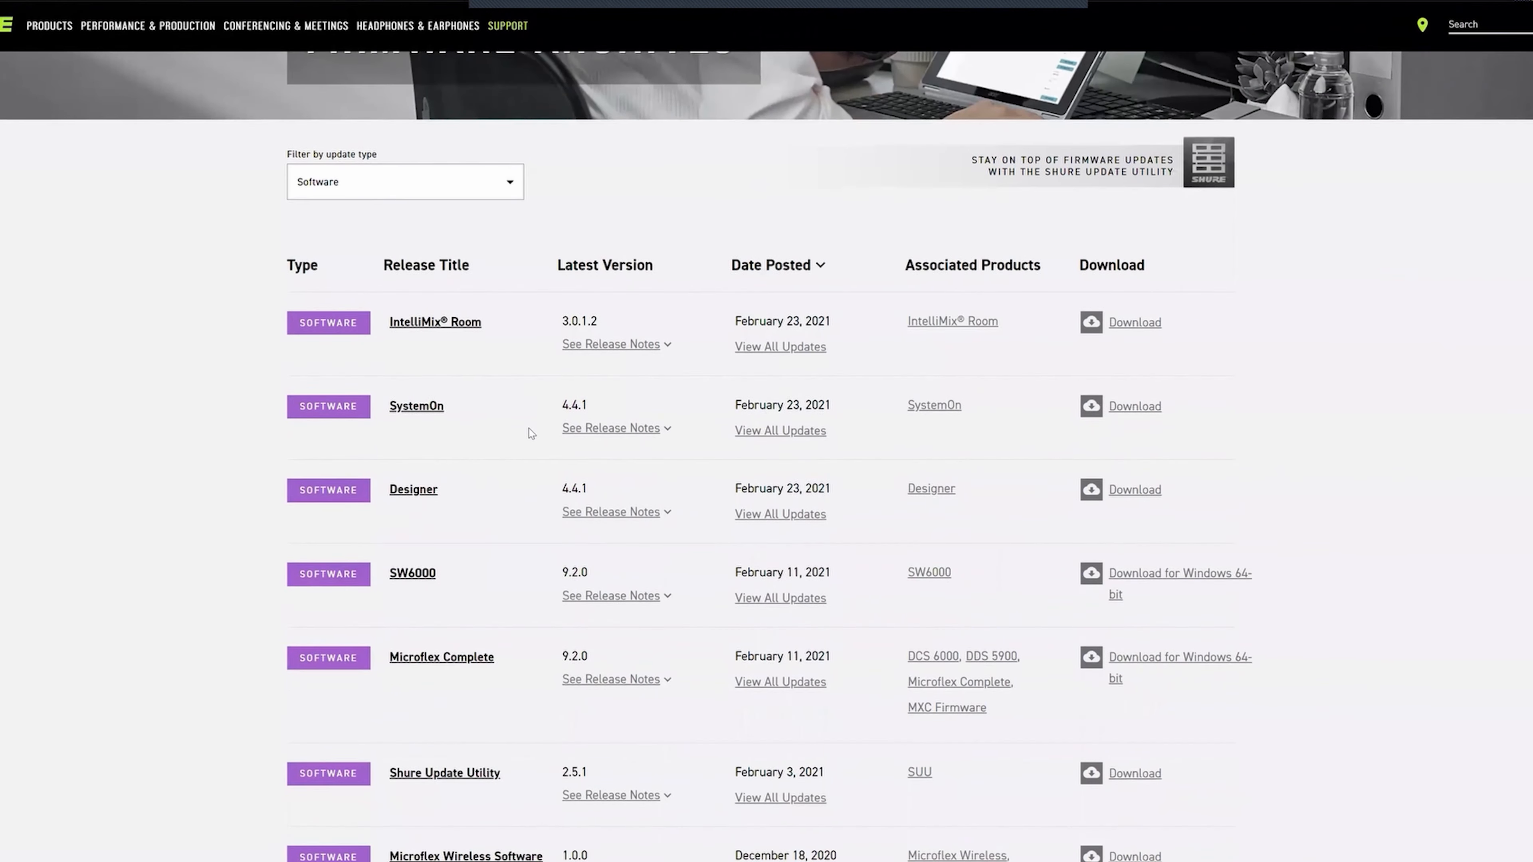
{"action": "scroll", "scroll_direction": "down", "scroll_amount": 3}
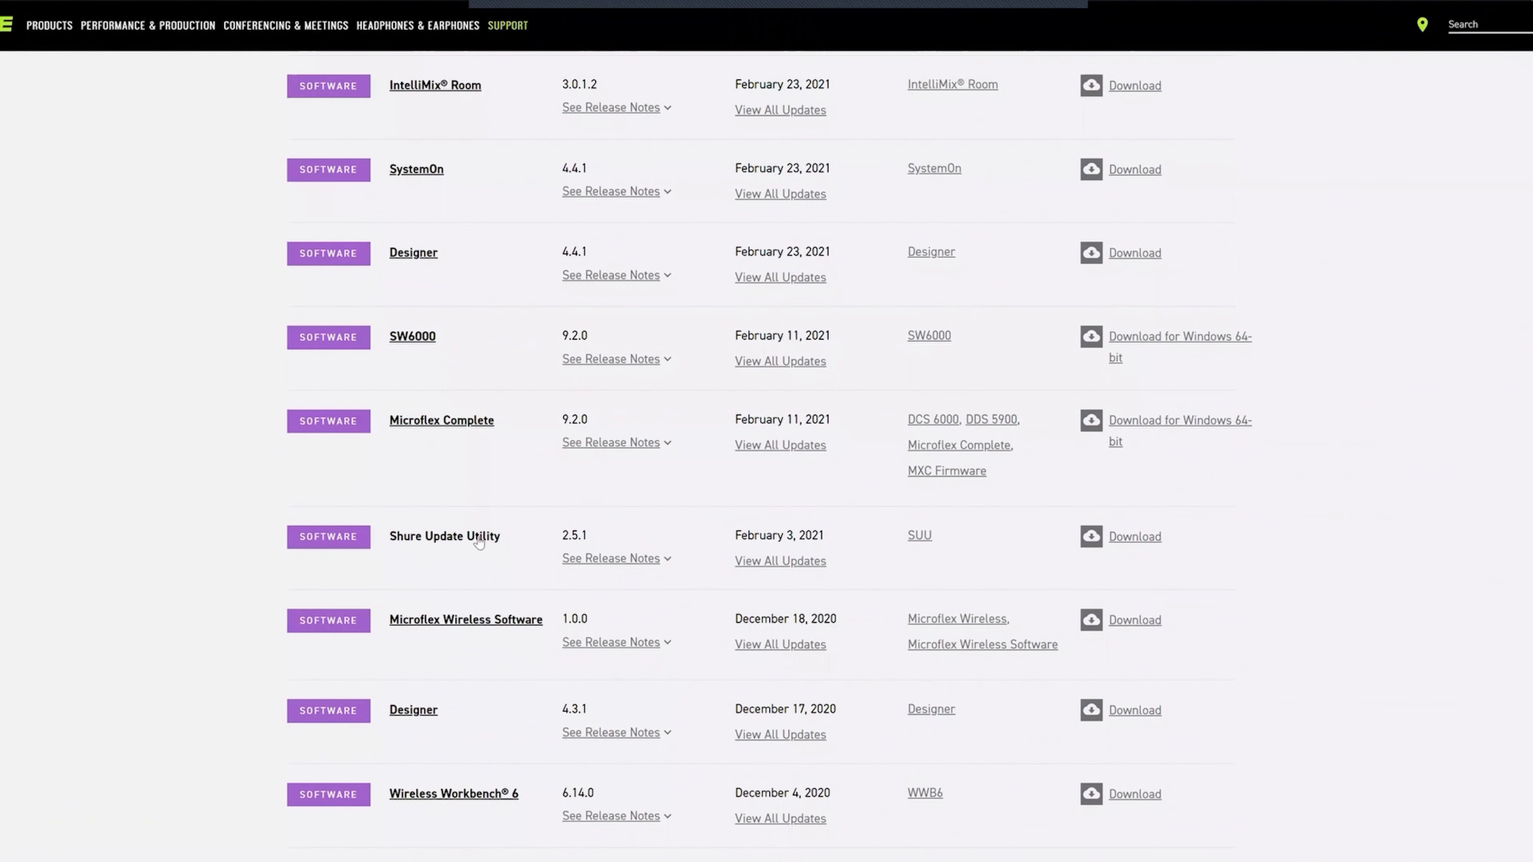
{"action": "mouse_move", "coordinate": [1133, 536]}
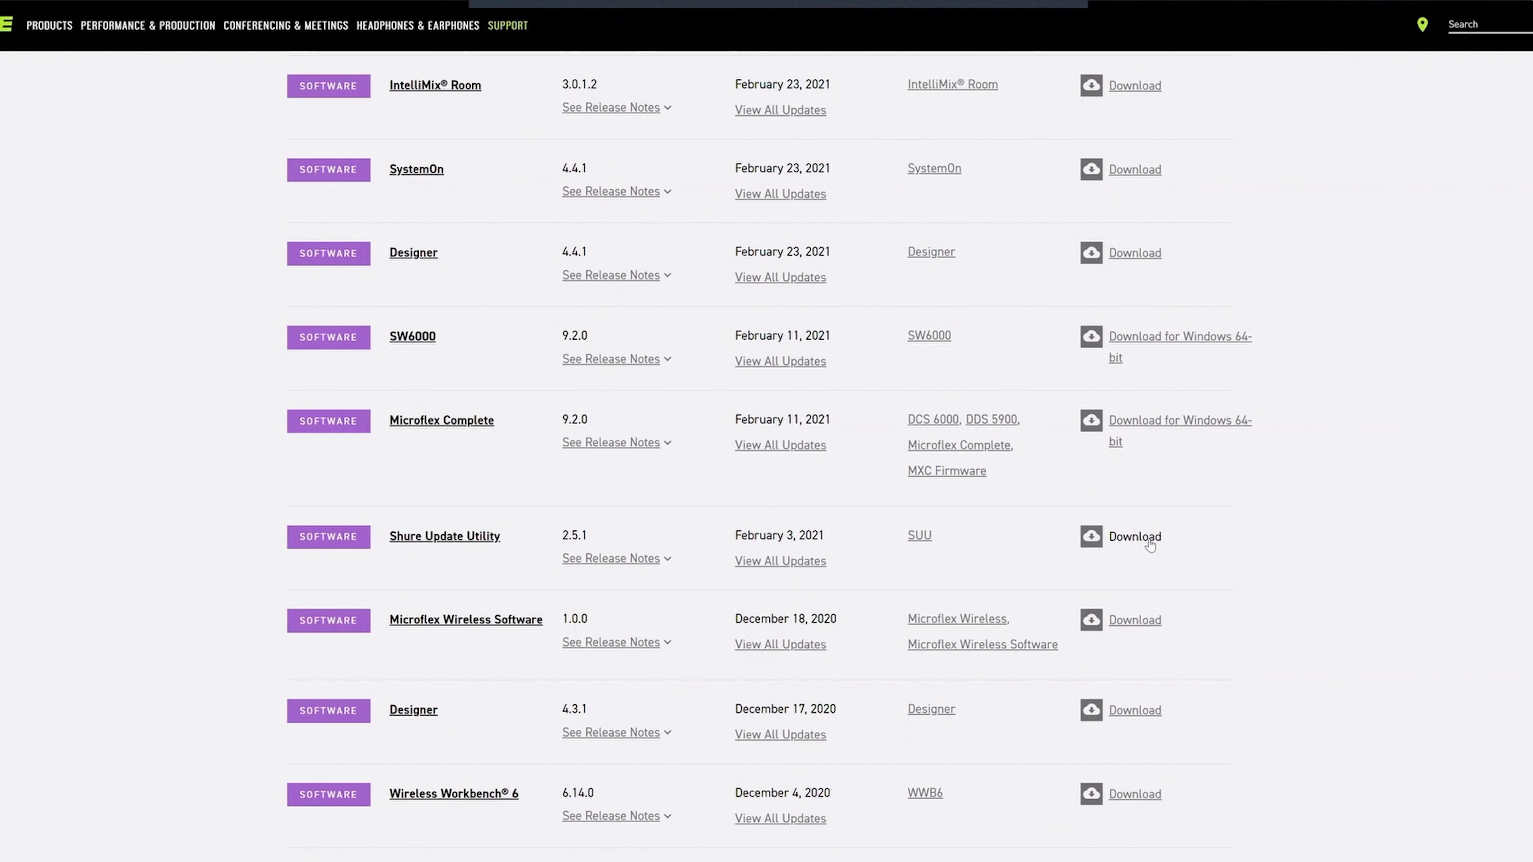
{"action": "left_click", "coordinate": [1133, 536]}
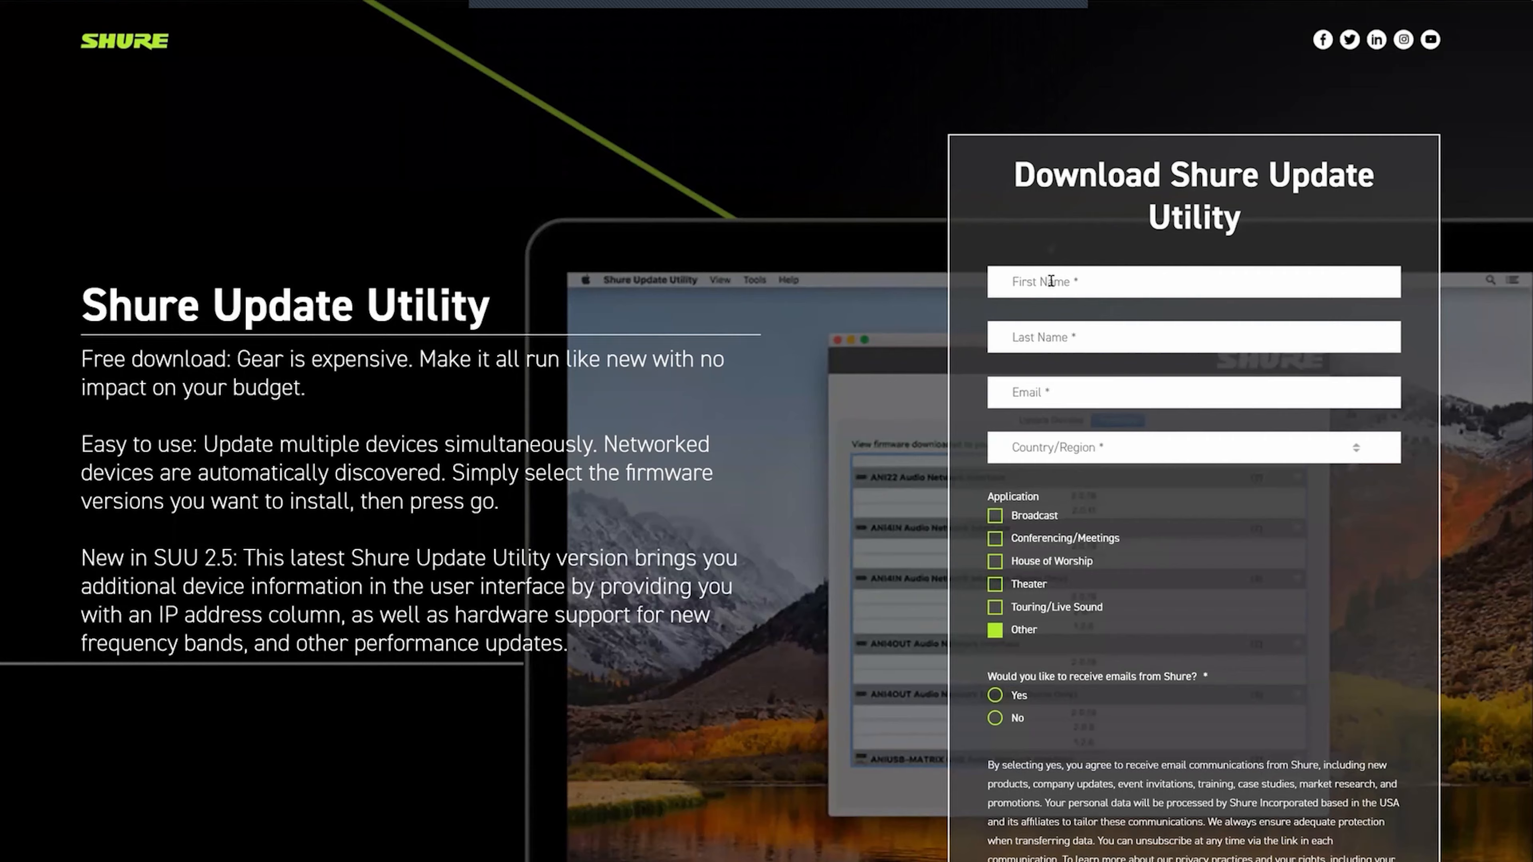
{"action": "scroll", "scroll_direction": "down", "scroll_amount": 3}
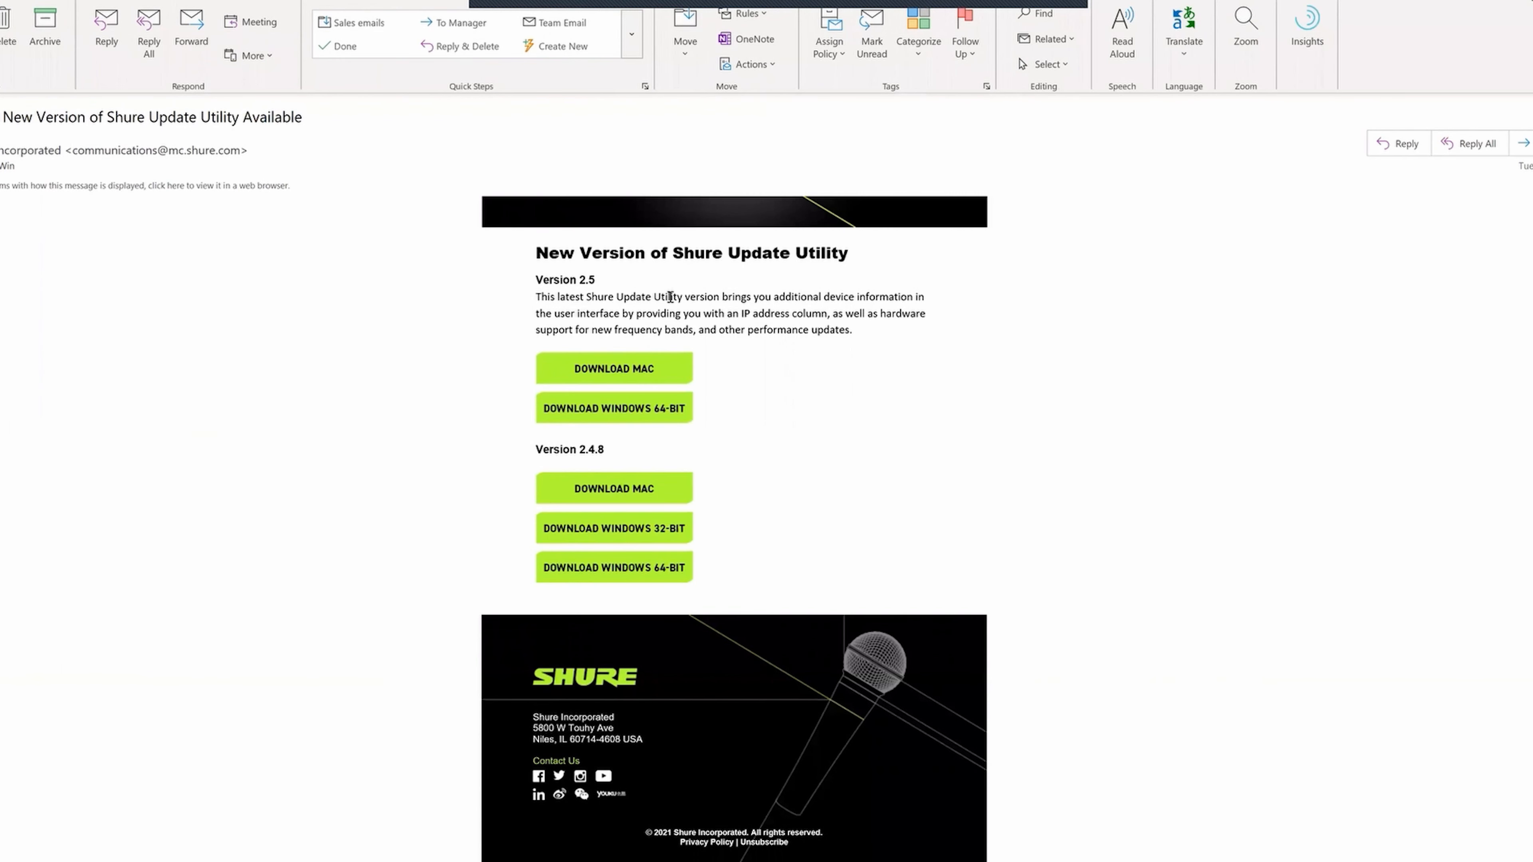
{"action": "mouse_move", "coordinate": [1054, 483]}
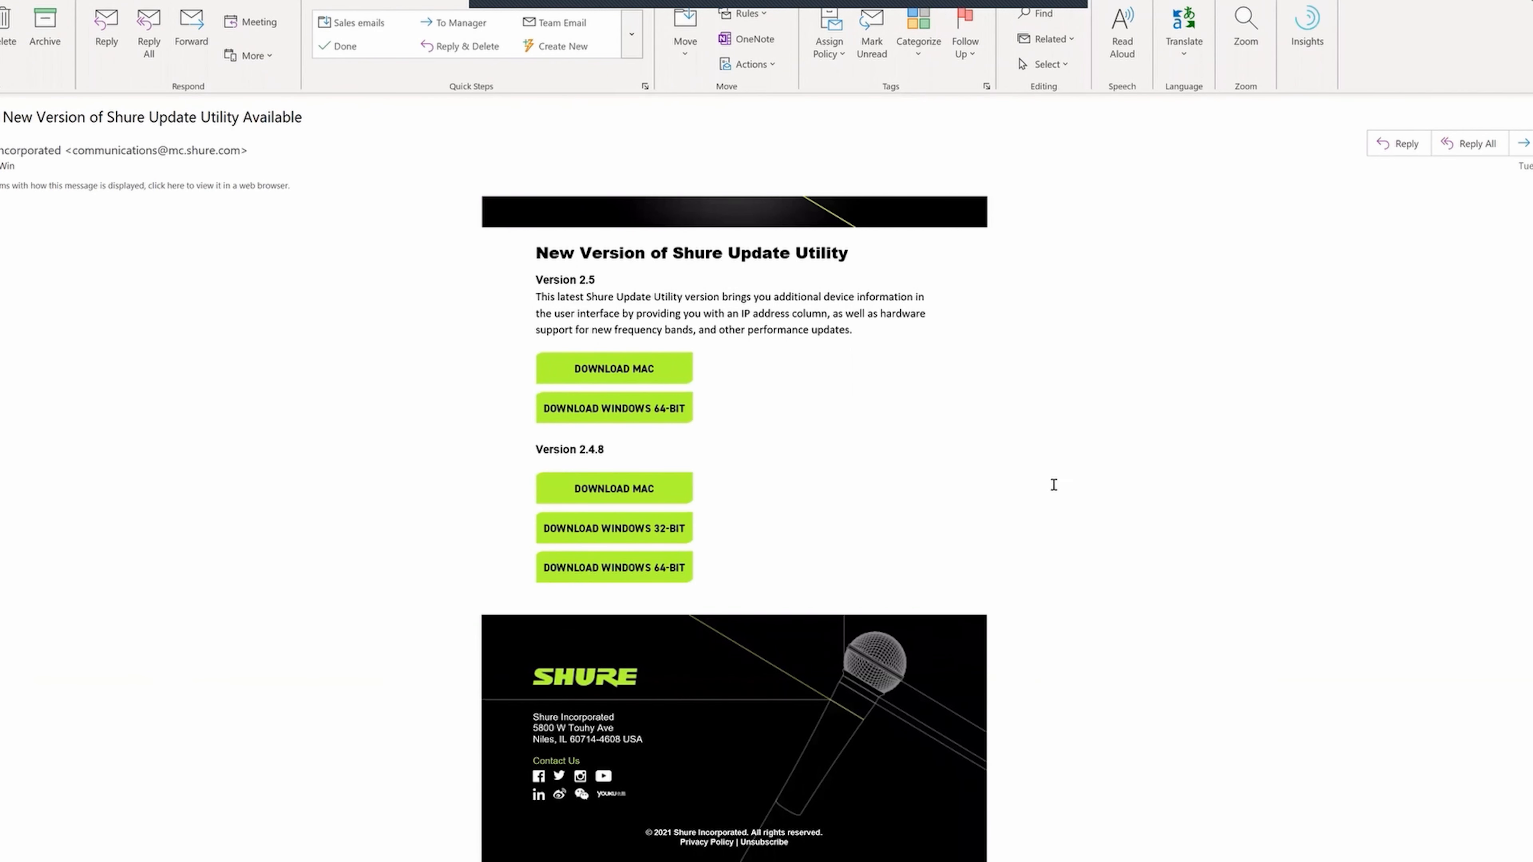
{"action": "mouse_move", "coordinate": [649, 419]}
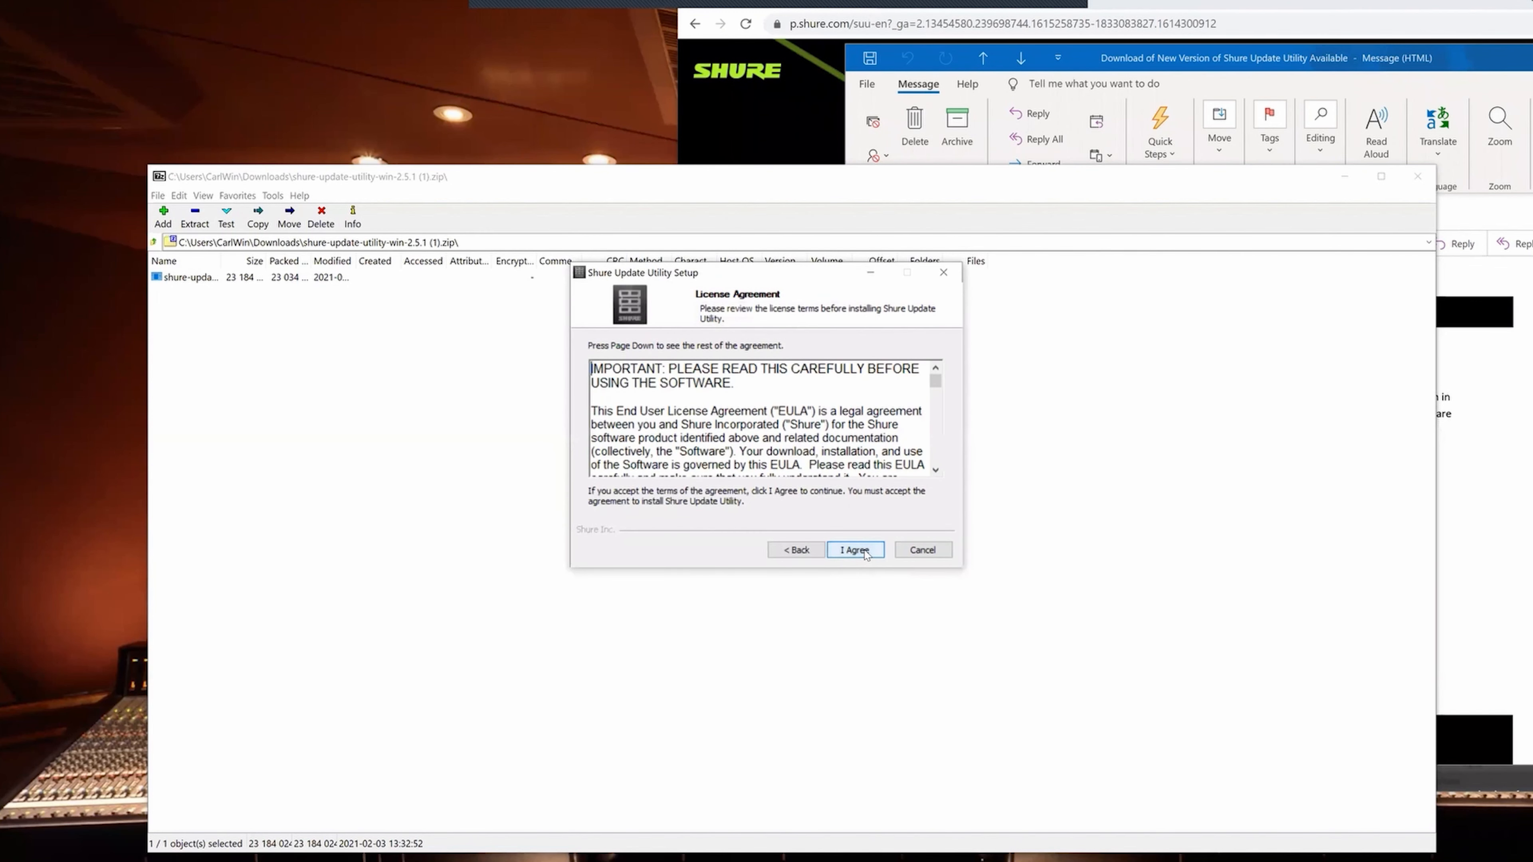
Accept the license, choose Do not share analytics, install, and finish with Run Shure Update Utility checked.
{"action": "left_click", "coordinate": [854, 550]}
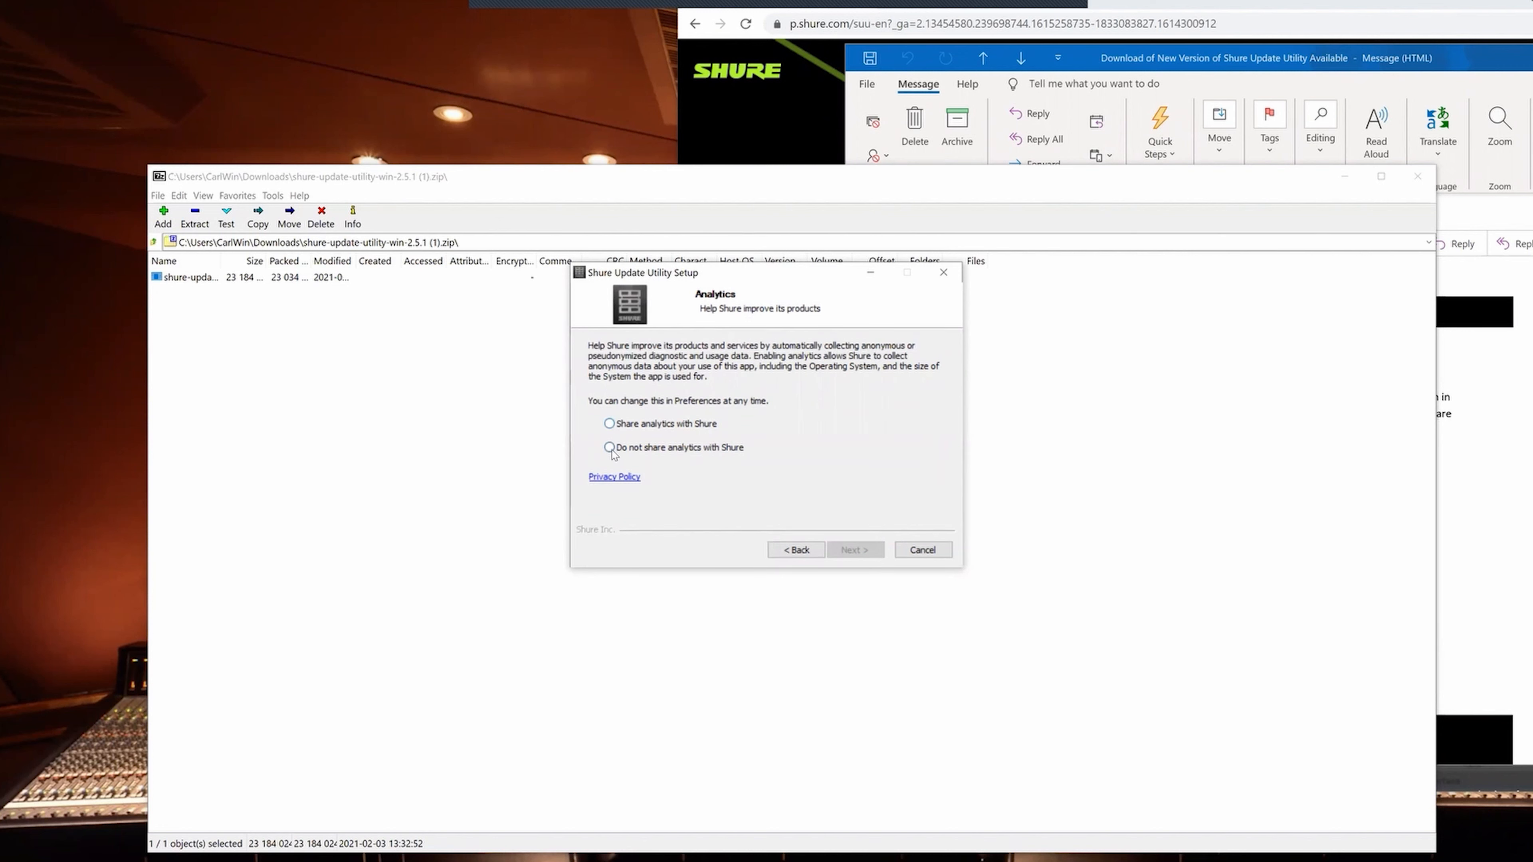
{"action": "left_click", "coordinate": [609, 448]}
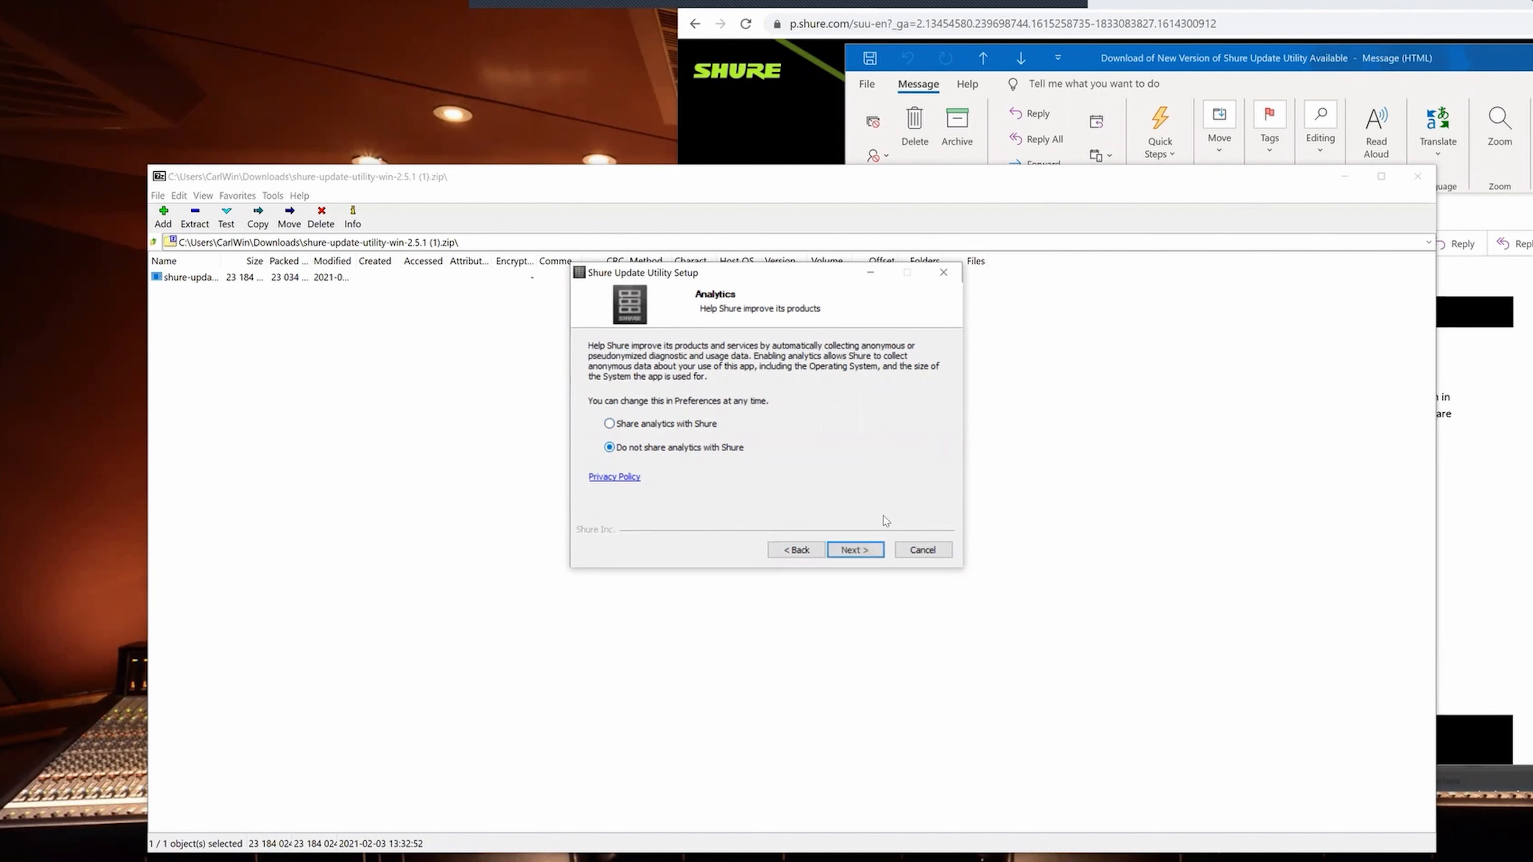
{"action": "left_click", "coordinate": [853, 549]}
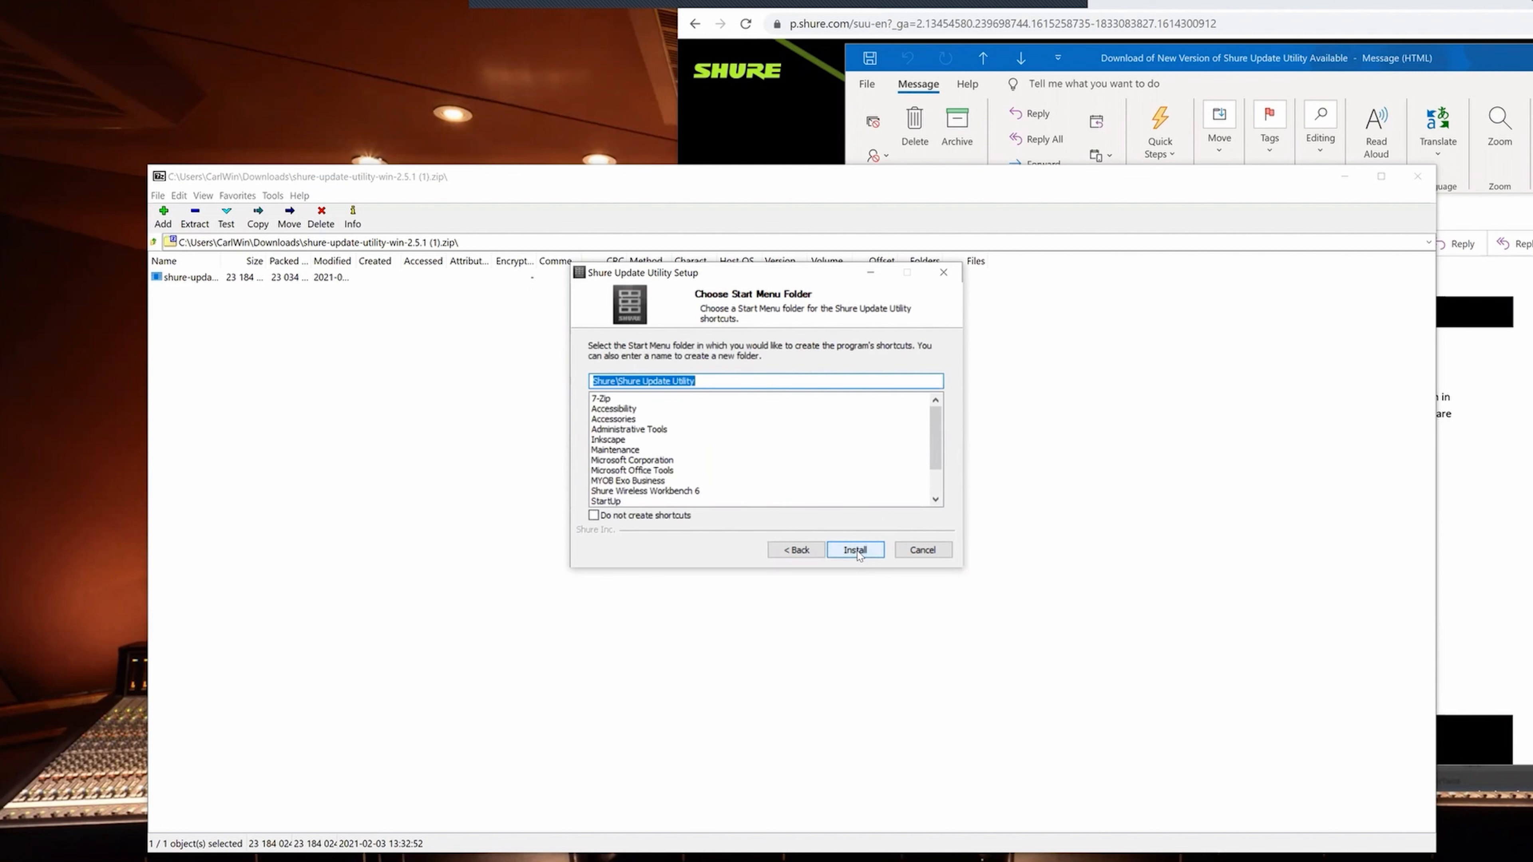
{"action": "left_click", "coordinate": [854, 549]}
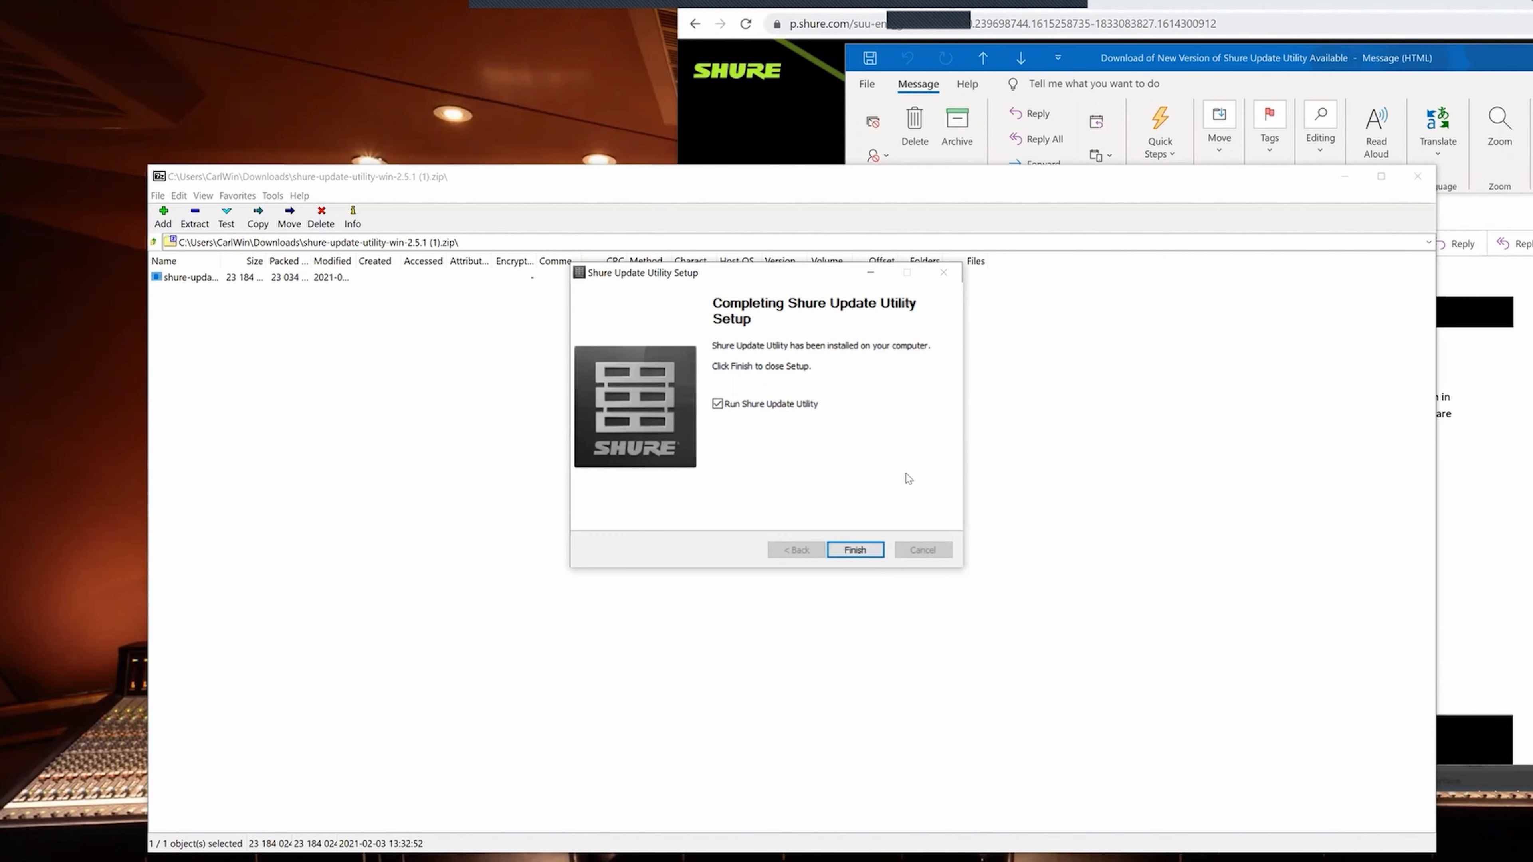
{"action": "left_click", "coordinate": [854, 548]}
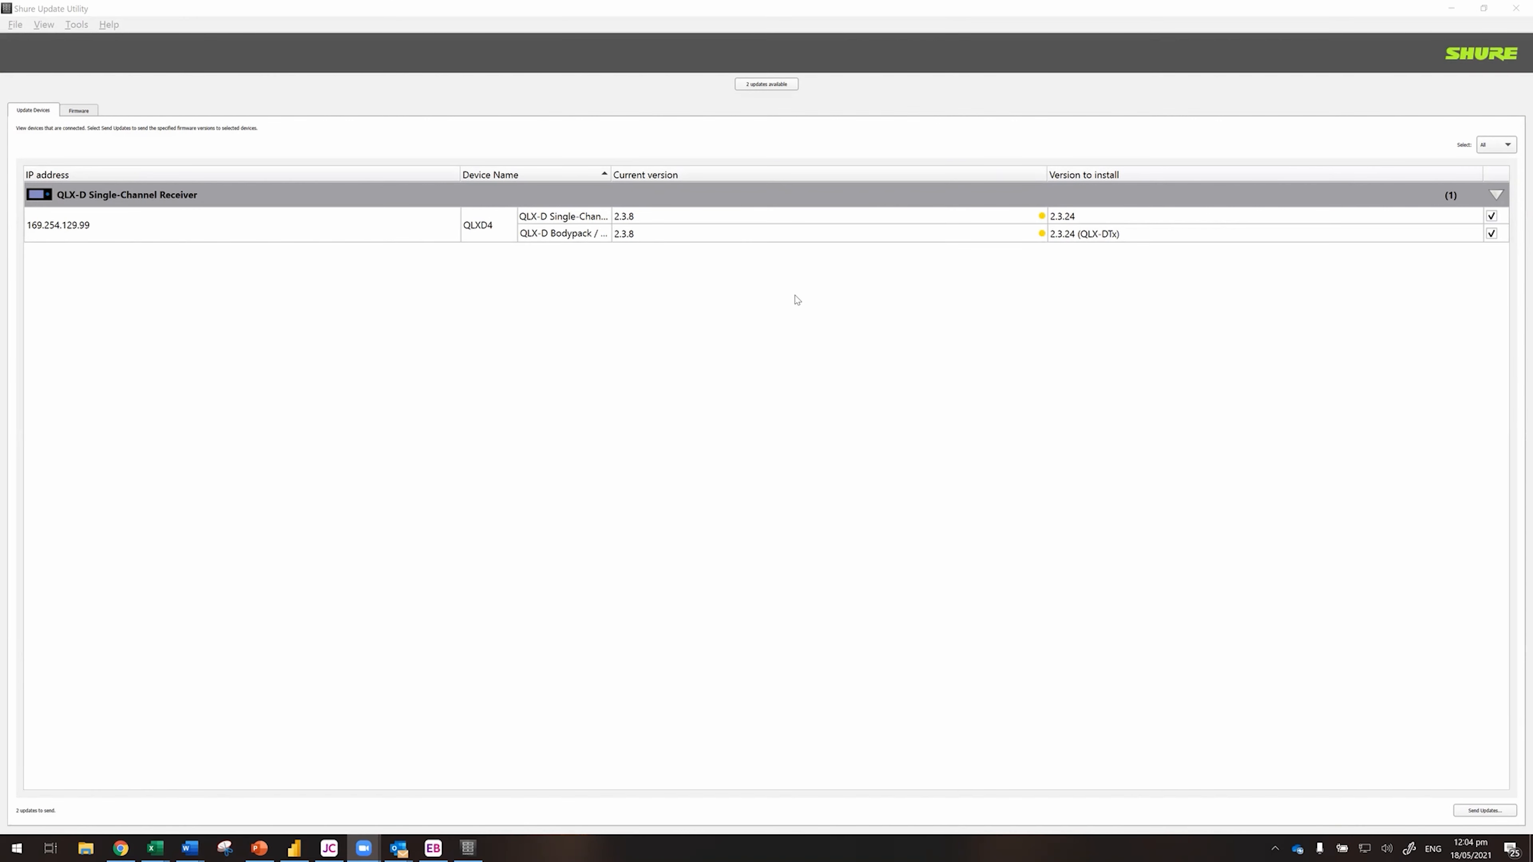
{"action": "mouse_move", "coordinate": [620, 249]}
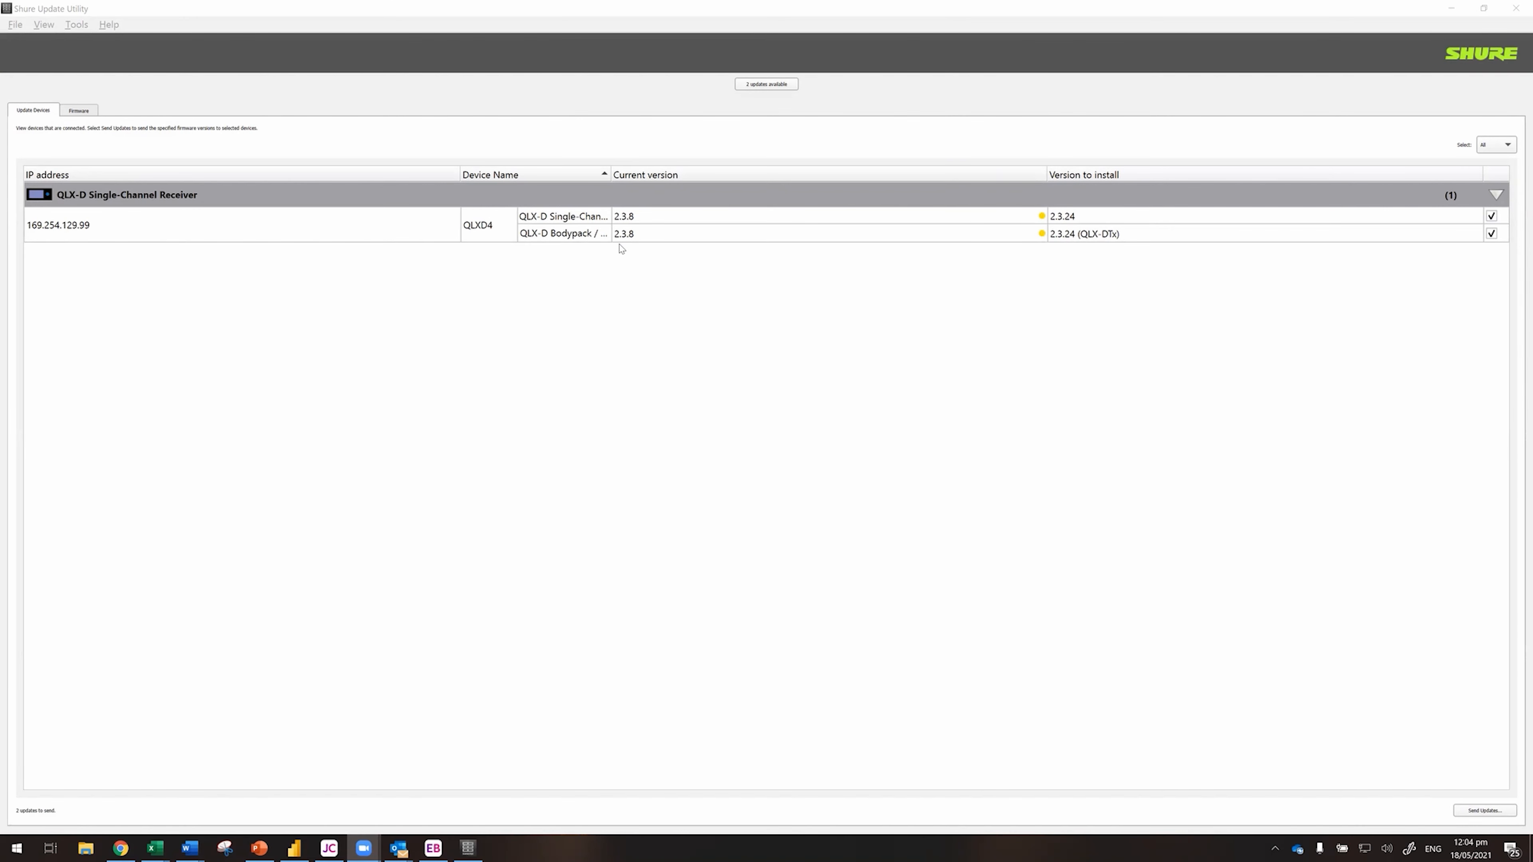